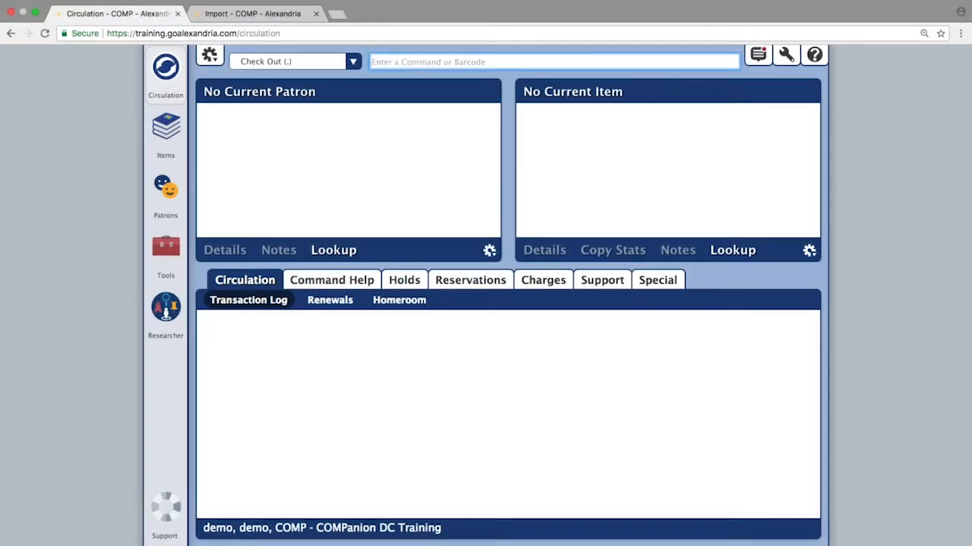
Step: Go to Tools in the sidebar and open the Import page
{"action": "left_click", "coordinate": [165, 246]}
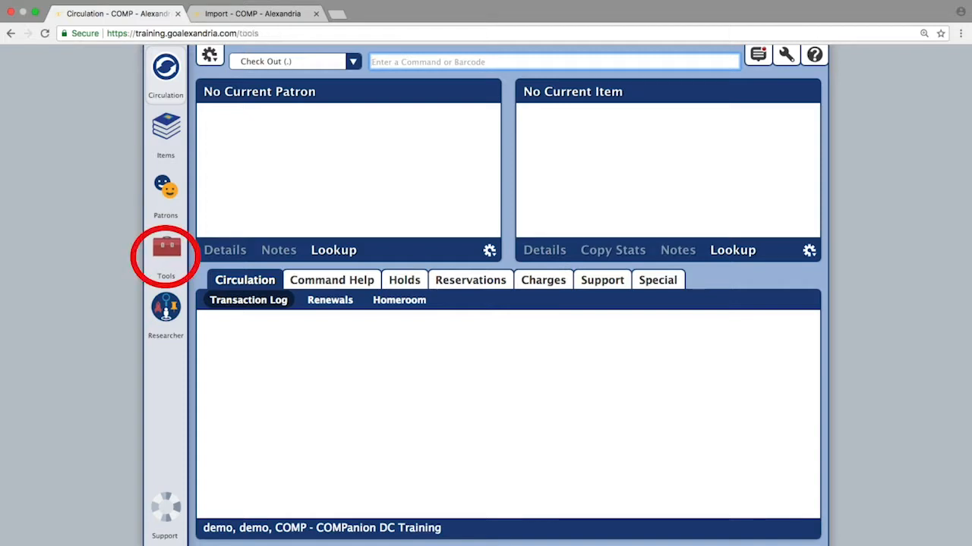
{"action": "left_click", "coordinate": [165, 251]}
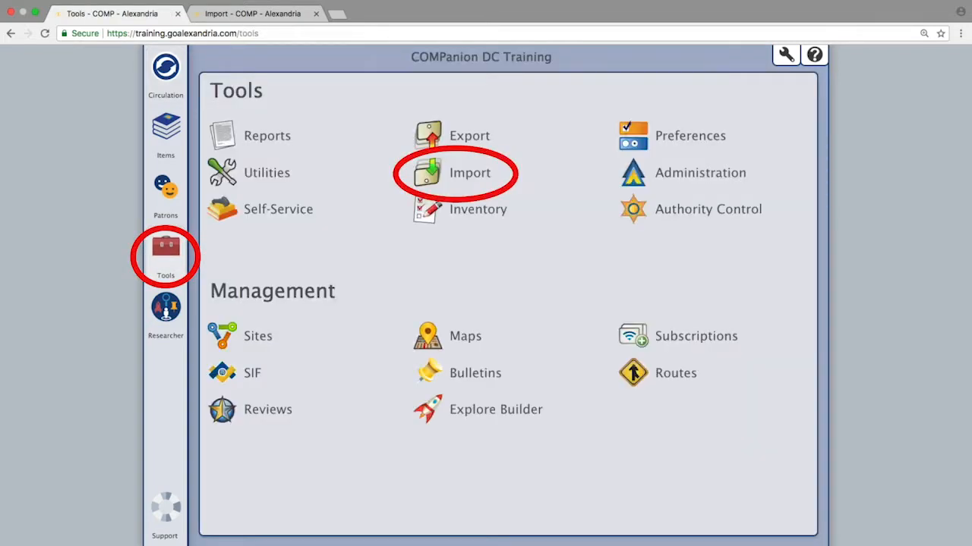
{"action": "left_click", "coordinate": [469, 173]}
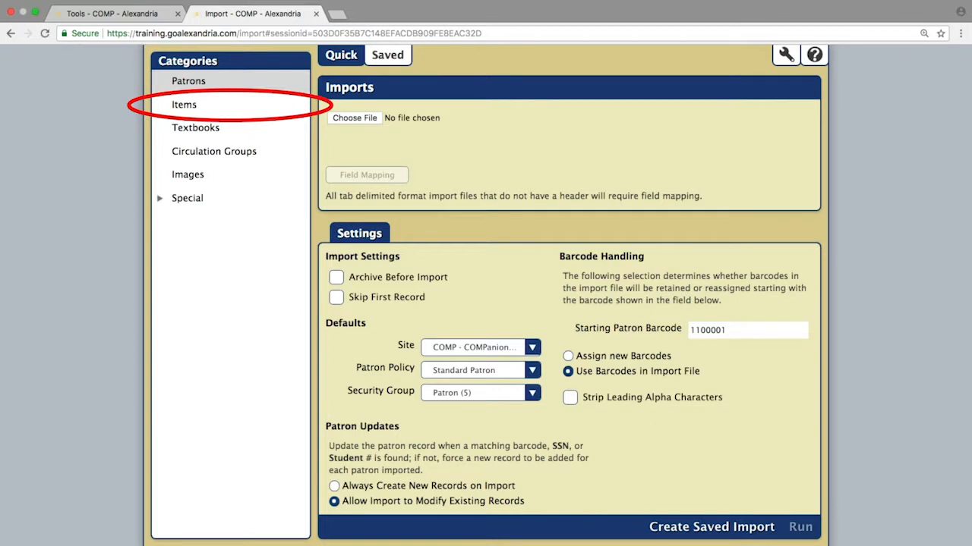
Step: Switch to the Items import category and choose the file MICROLIF (2).001
{"action": "left_click", "coordinate": [184, 104]}
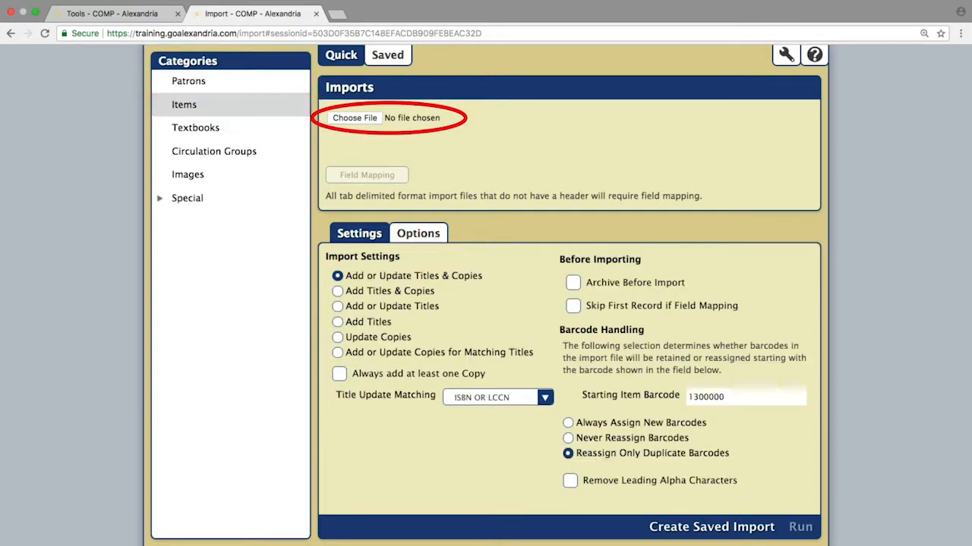
{"action": "left_click", "coordinate": [354, 117]}
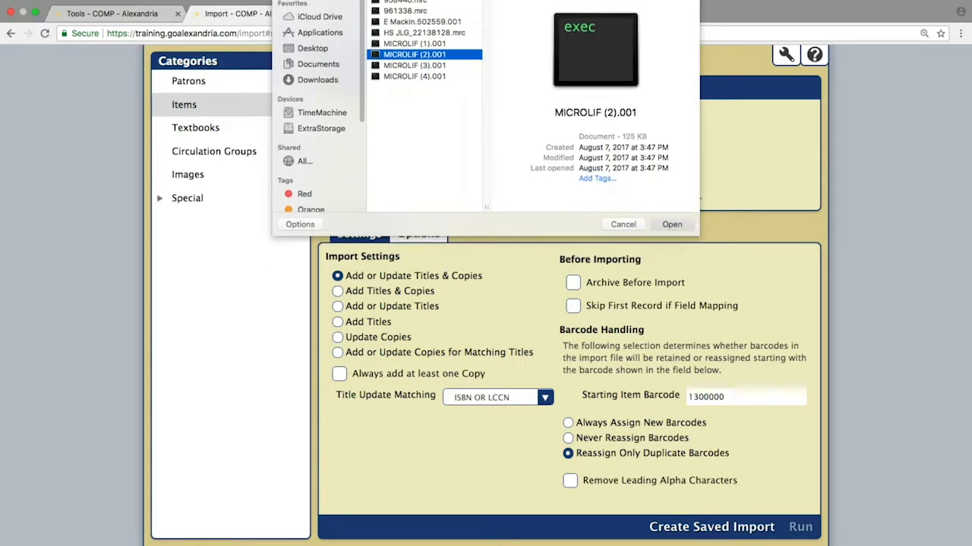
{"action": "left_click", "coordinate": [671, 224]}
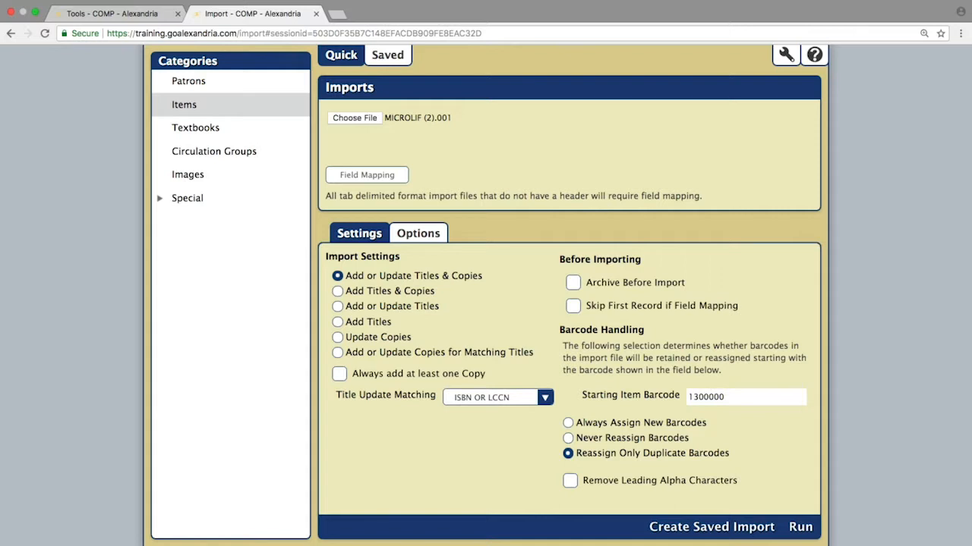
Step: Try the title and copy import options, keep Add or Update Titles & Copies, and show copy defaults
{"action": "left_click", "coordinate": [337, 322]}
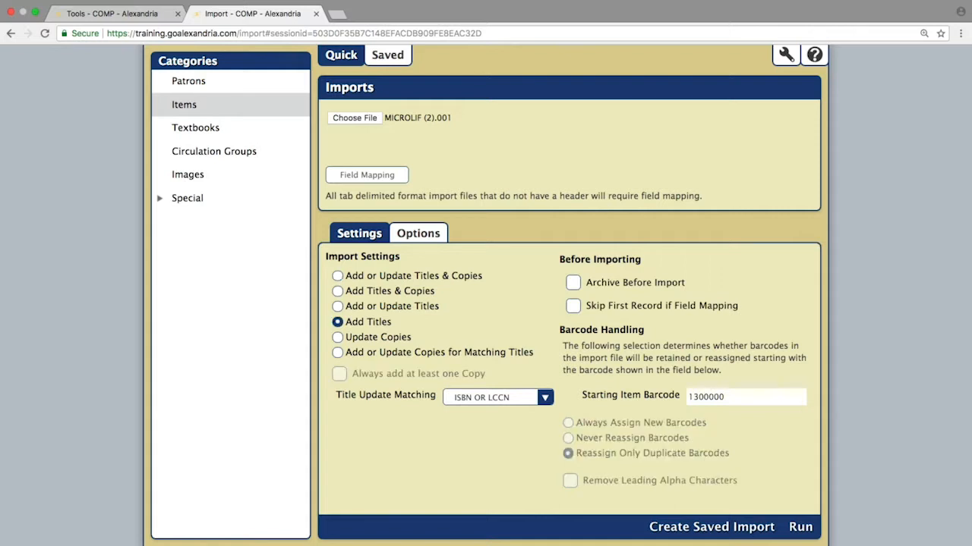
{"action": "left_click", "coordinate": [337, 337]}
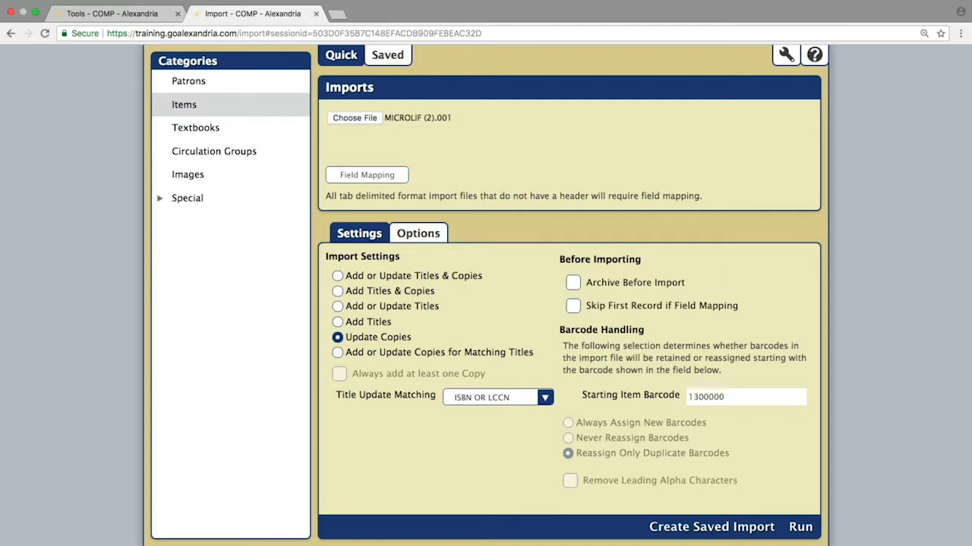
{"action": "left_click", "coordinate": [337, 275]}
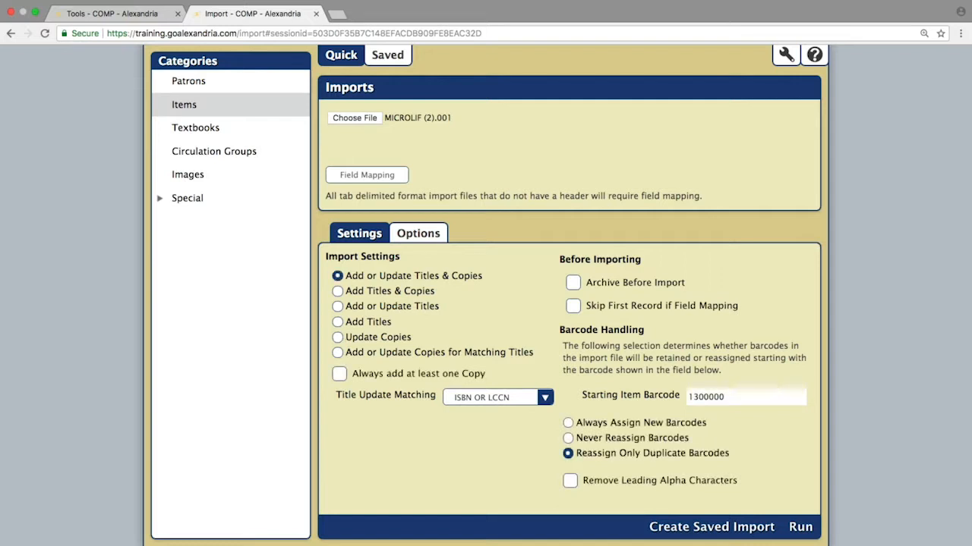
{"action": "left_click", "coordinate": [417, 233]}
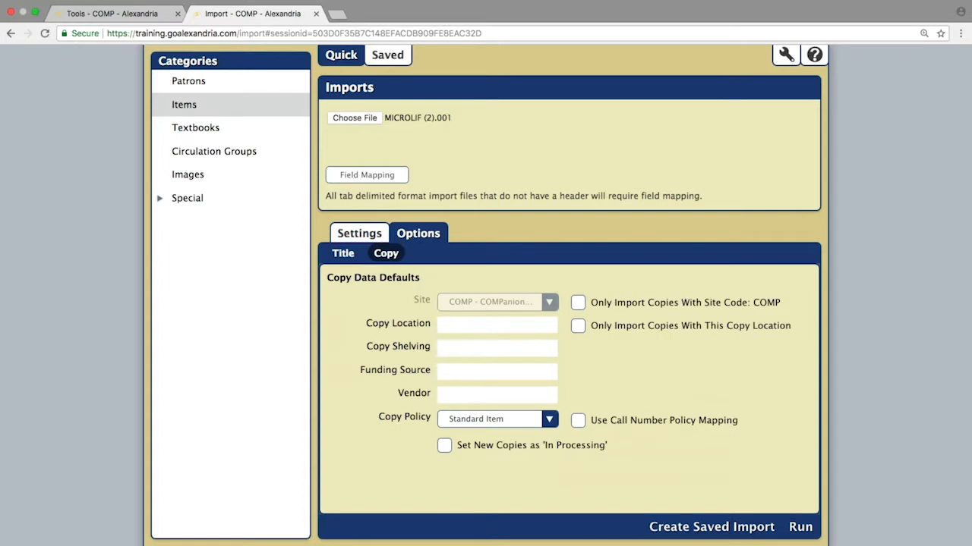
Step: Set the default Funding Source to Donation and keep the Standard Item copy policy
{"action": "type", "text": "Donati"}
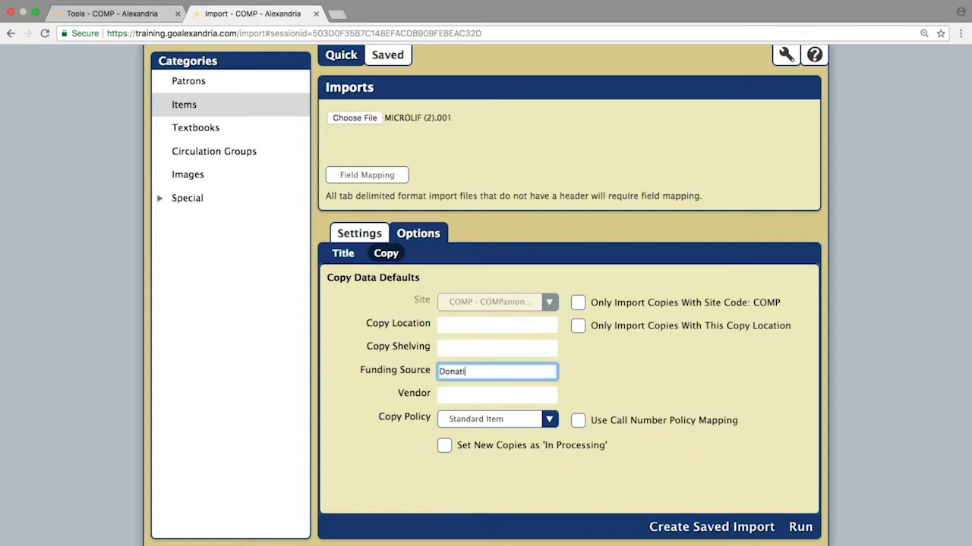
{"action": "type", "text": "on"}
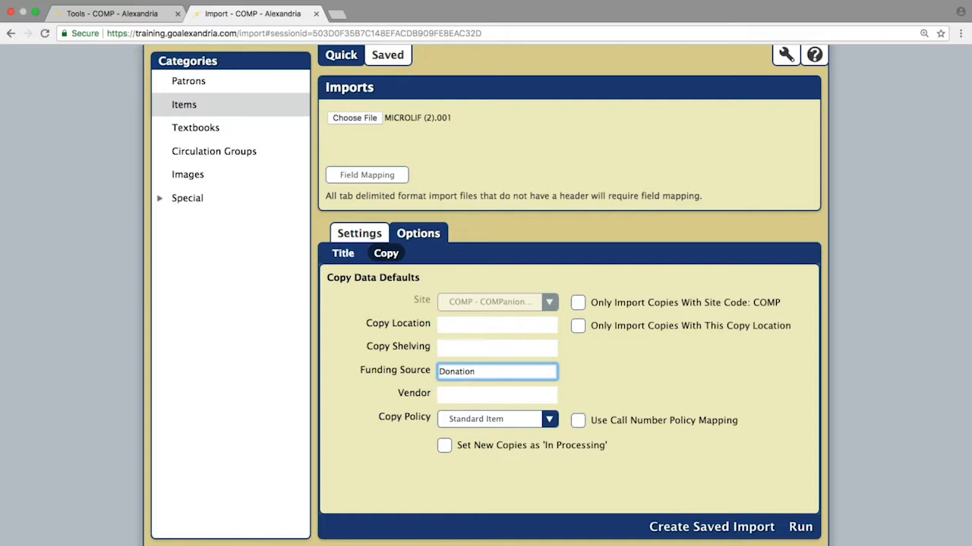
{"action": "left_click", "coordinate": [549, 419]}
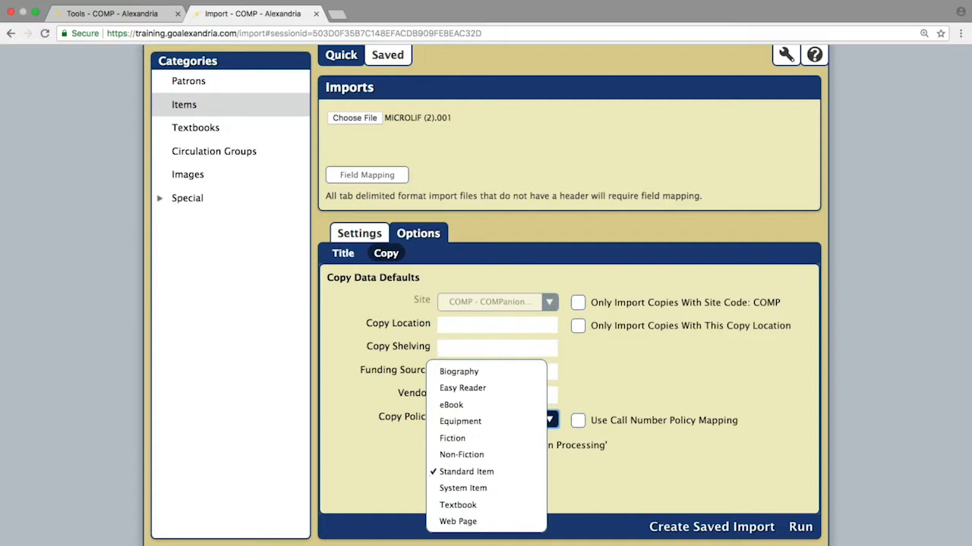
{"action": "left_click", "coordinate": [466, 471]}
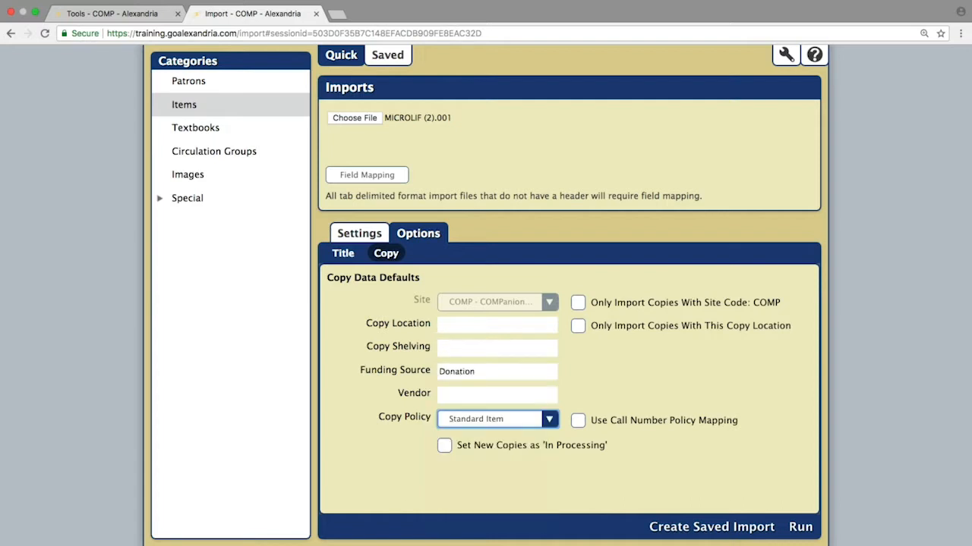
{"action": "left_click", "coordinate": [359, 233]}
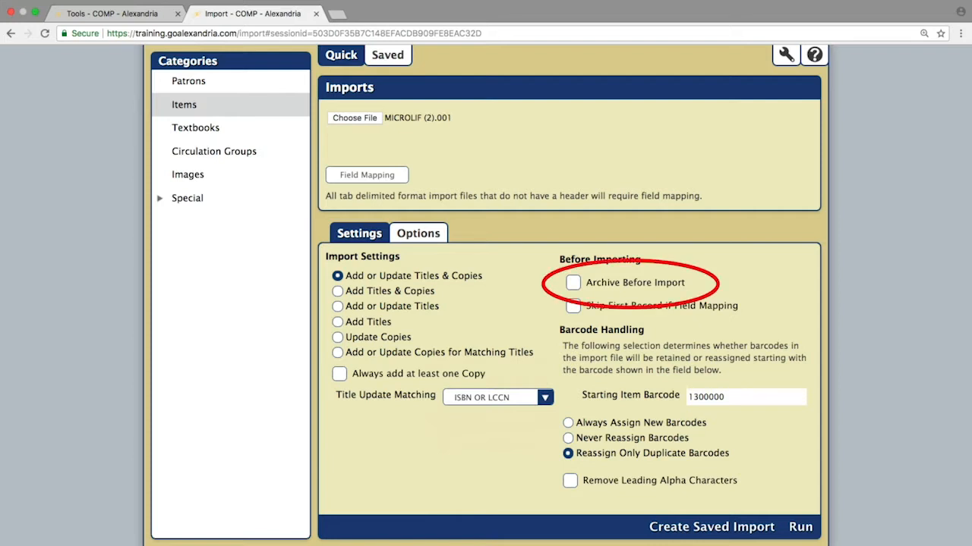
Step: Turn on Archive Before Import for the items import
{"action": "left_click", "coordinate": [572, 282]}
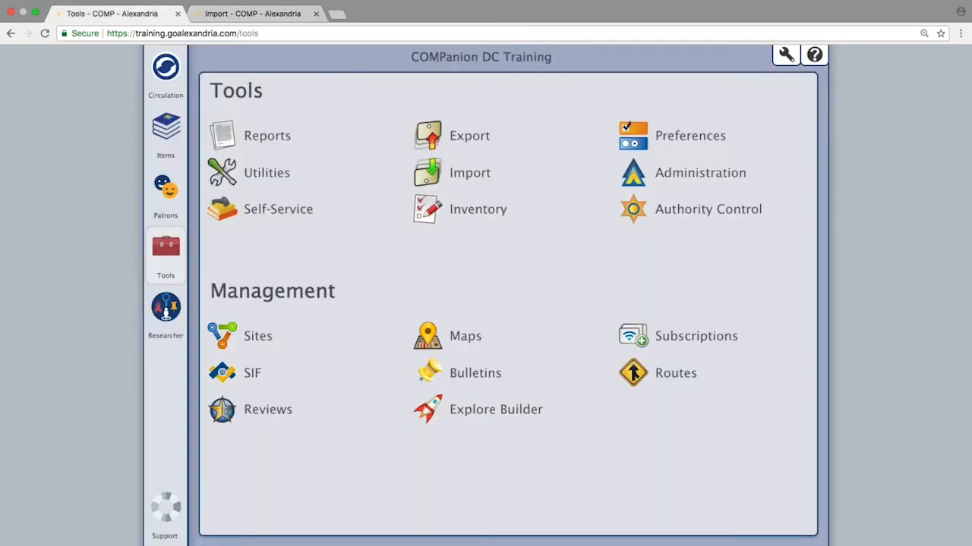
Step: Open Items management from the sidebar
{"action": "left_click", "coordinate": [165, 125]}
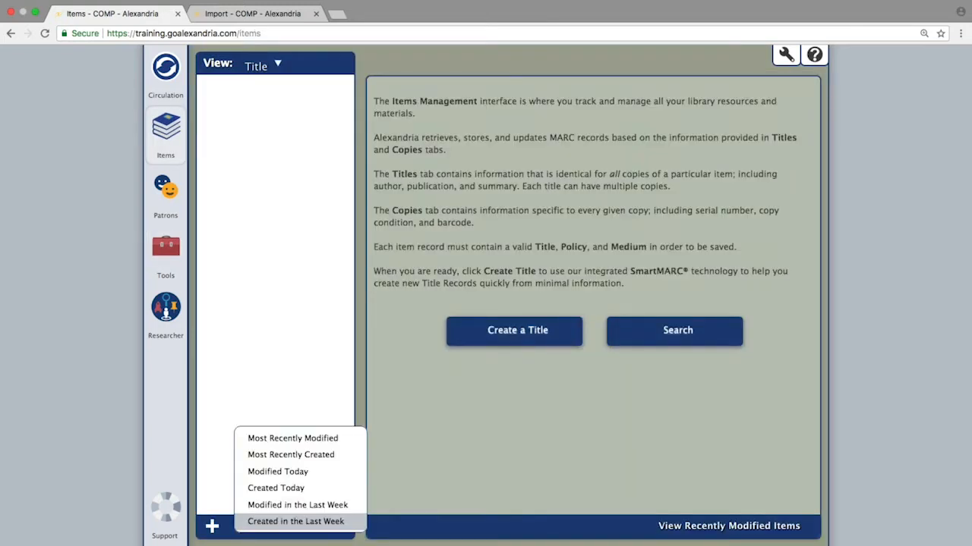
{"action": "mouse_move", "coordinate": [277, 488]}
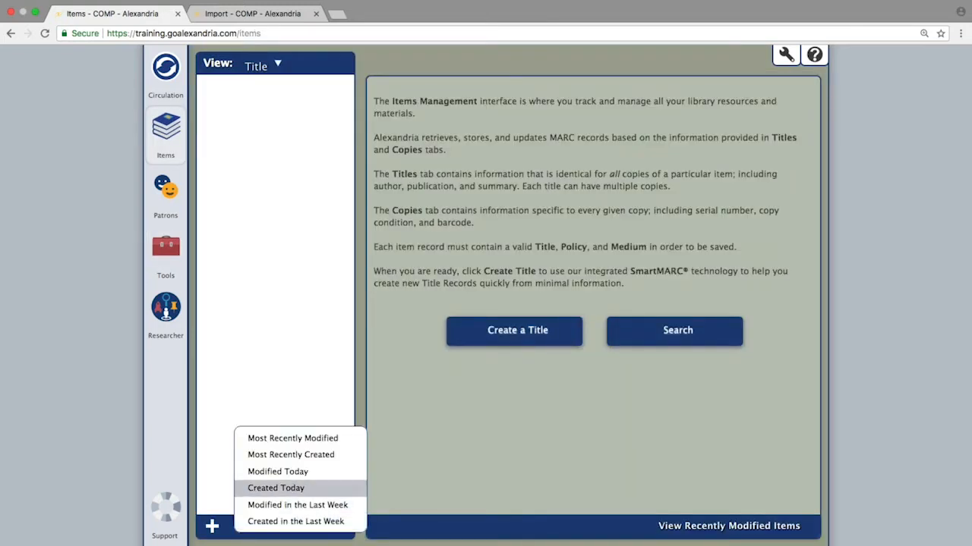